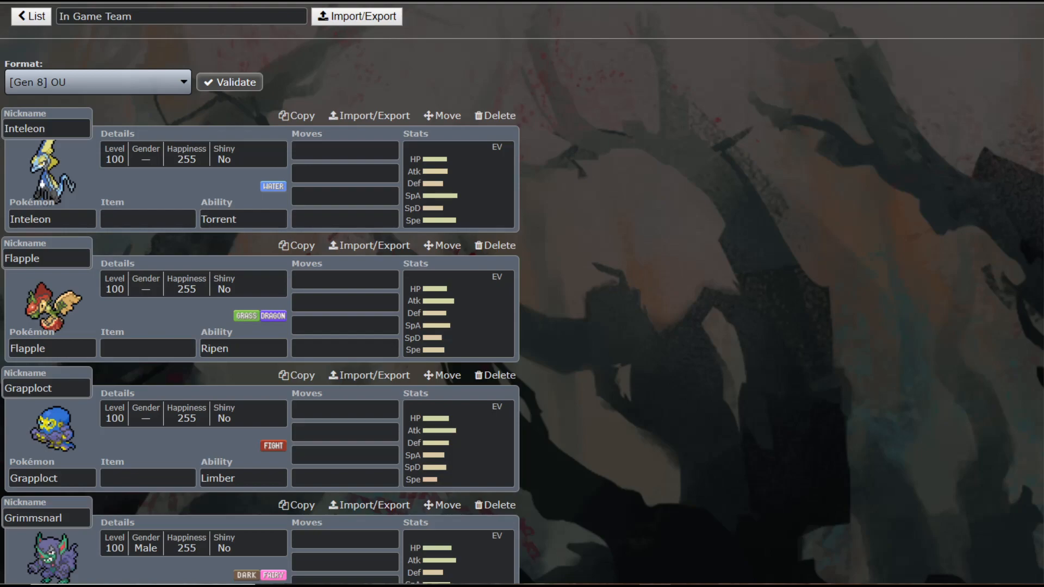
Step: Bring up Mr. Rime's empty EV and IV spread from the Gen 8 OU team list
scroll(down, 3)
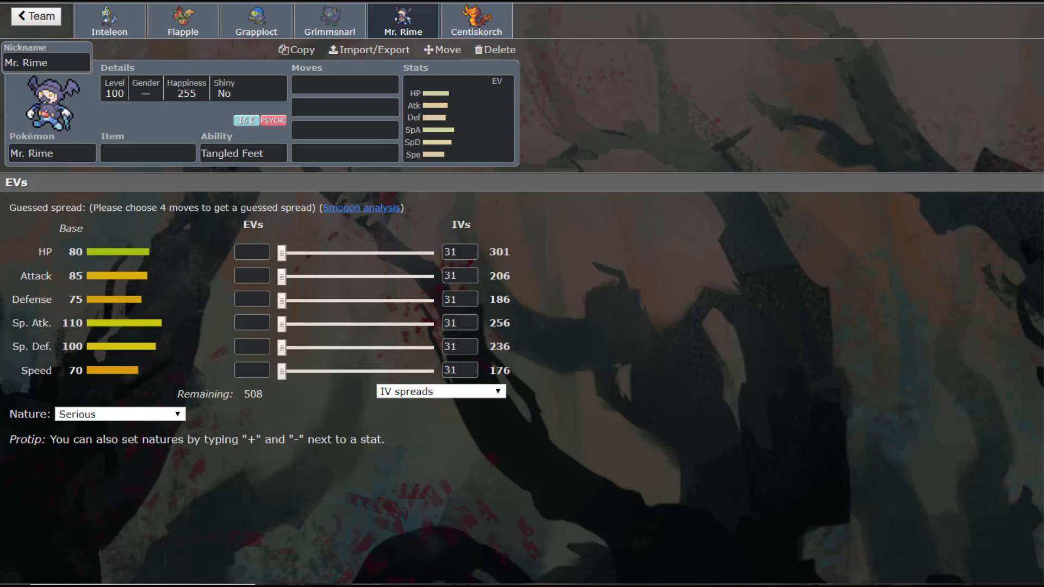
Step: Set Mr. Rime's ability to Screen Cleaner, leaving its first move slot's list showing
double_click(72, 346)
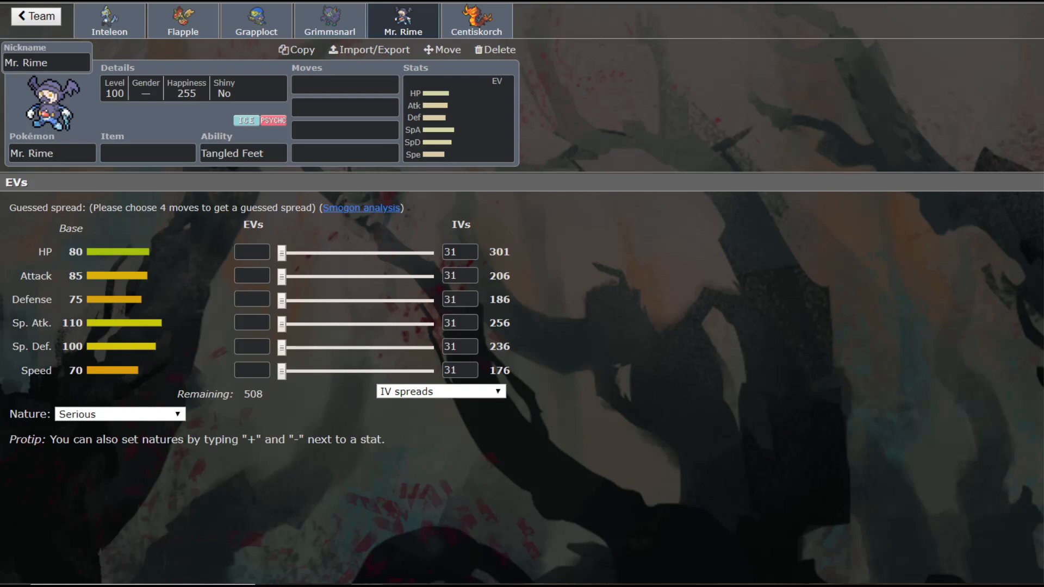
click(243, 154)
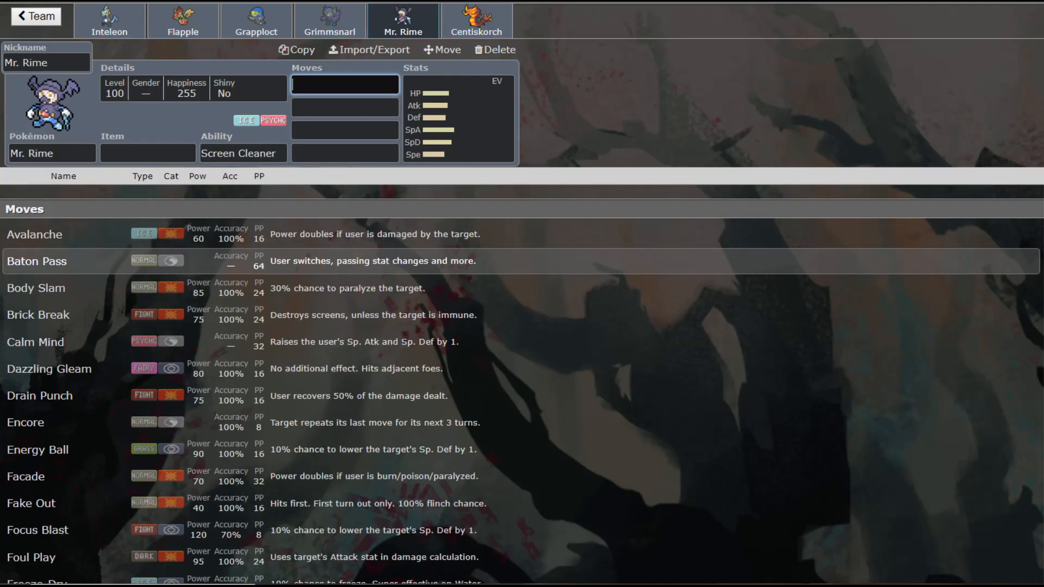
Step: Review Mr. Rime's ability choices, then move to Grimmsnarl's set with Prankster shown
click(242, 154)
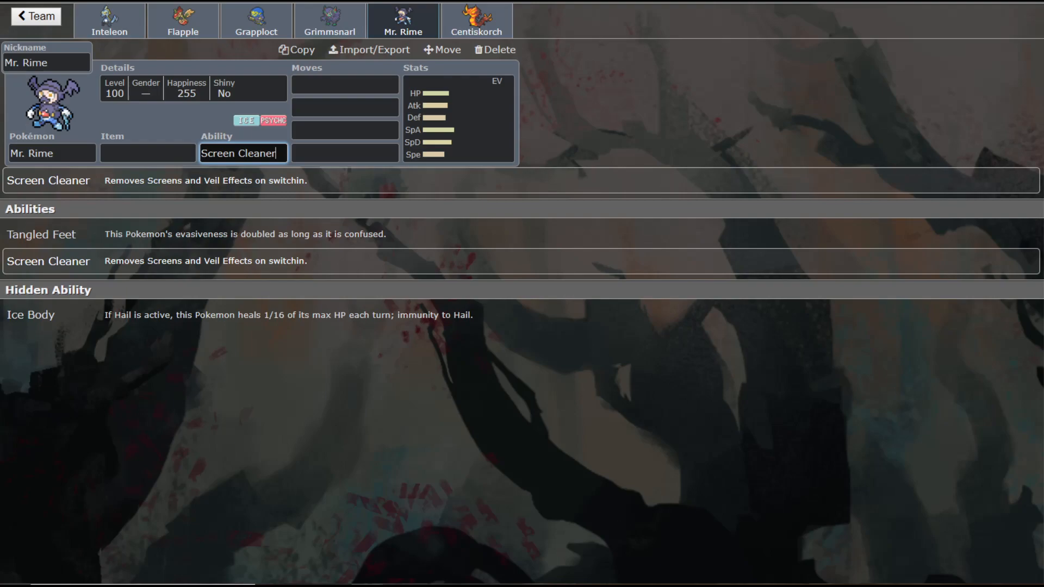
click(328, 21)
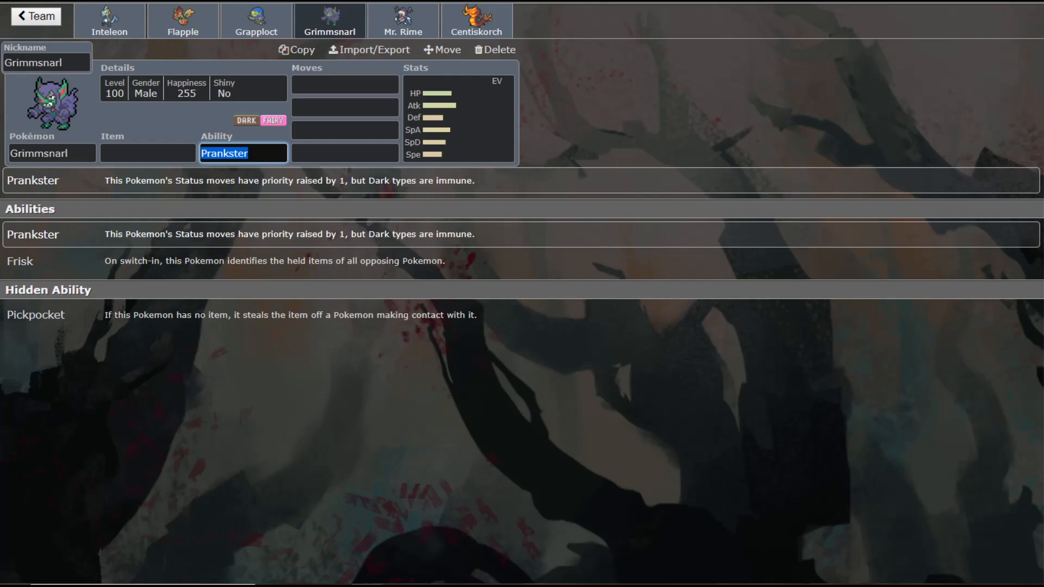
Step: Check the Inteleon, Grimmsnarl and Mr. Rime sets, then load the four-set Mr. Rime team
click(109, 20)
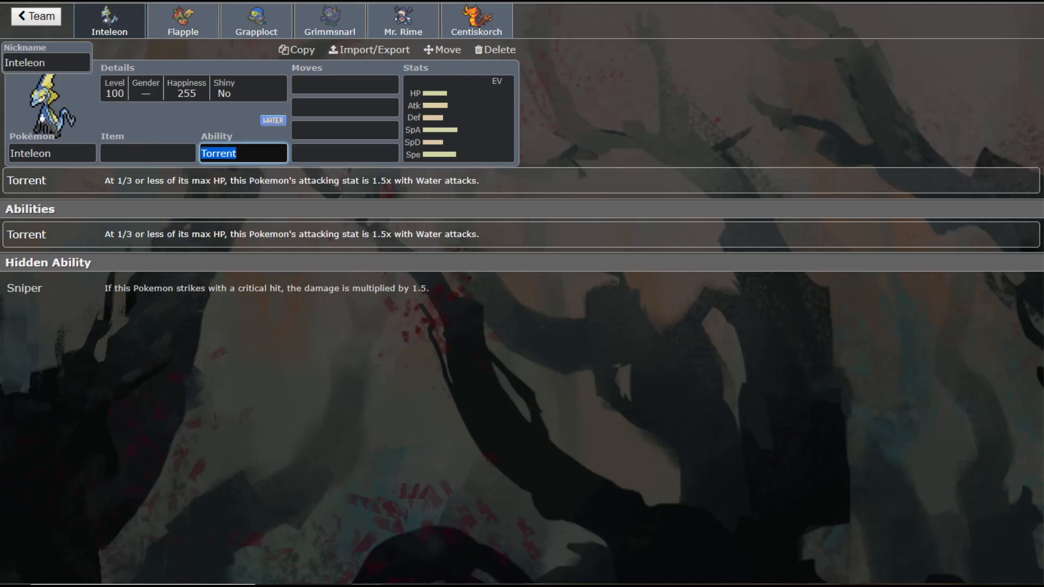
click(328, 20)
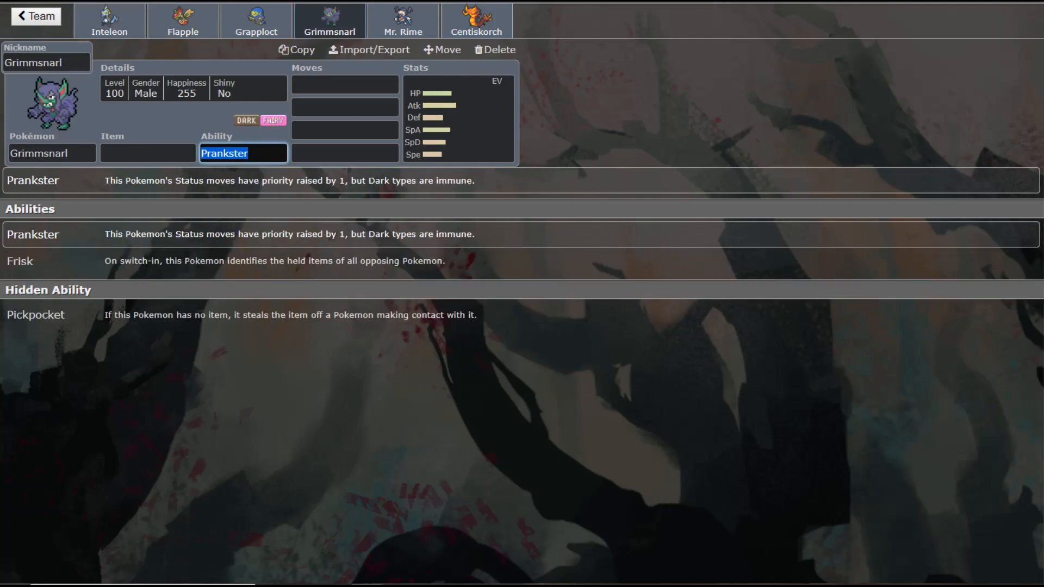
click(402, 20)
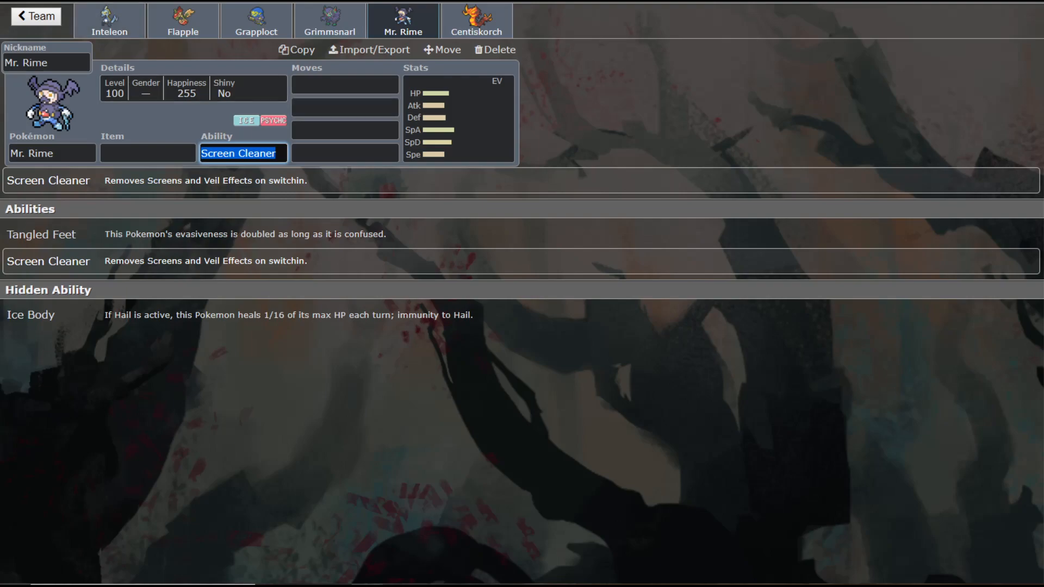
click(35, 16)
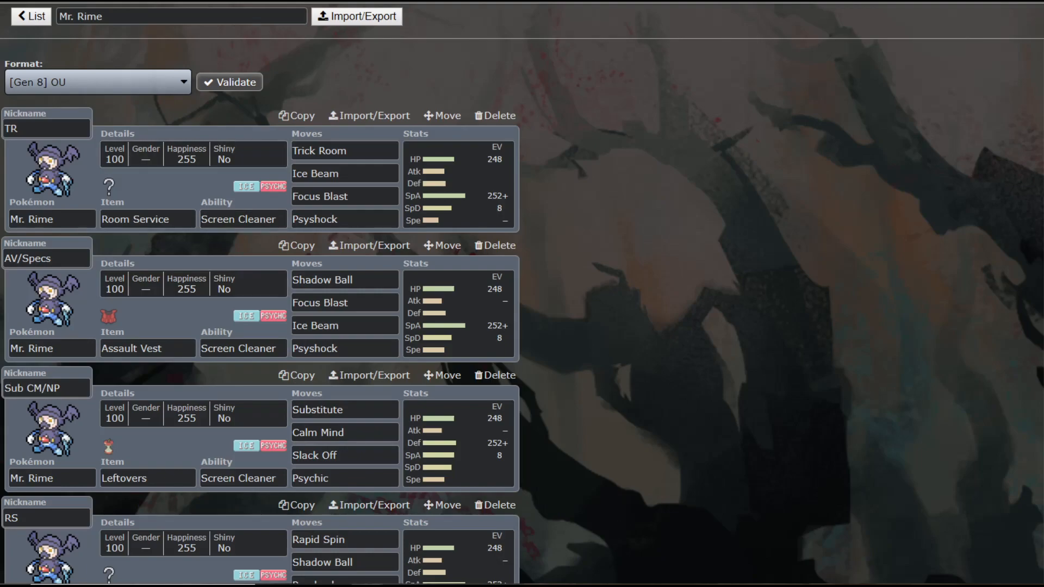
Step: Bring the TR Mr. Rime set holding Room Service into the editor with its item list
click(146, 219)
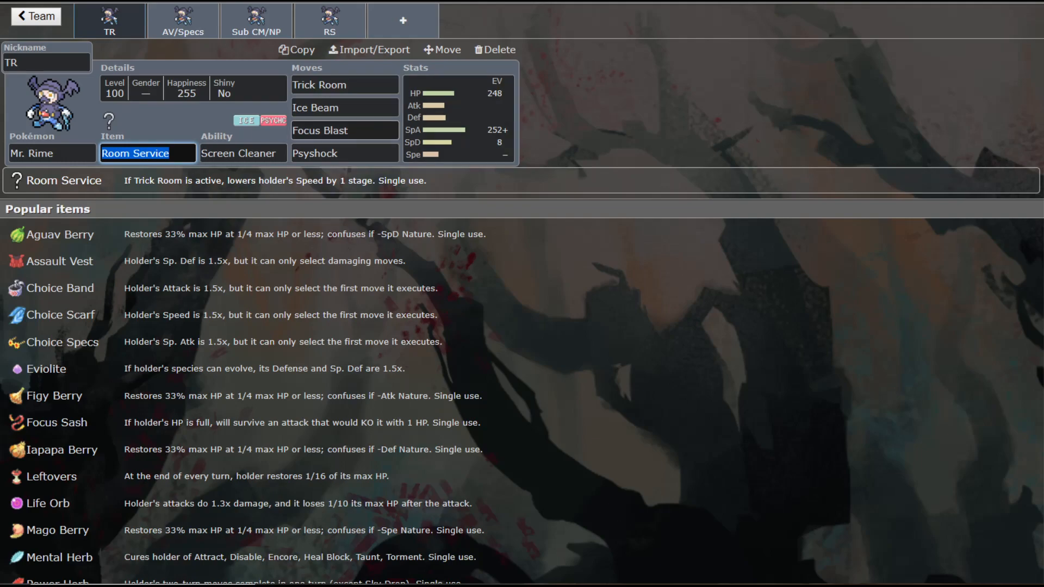
Step: Bring up the move choices for the TR set's Focus Blast slot, keeping its four moves
click(344, 130)
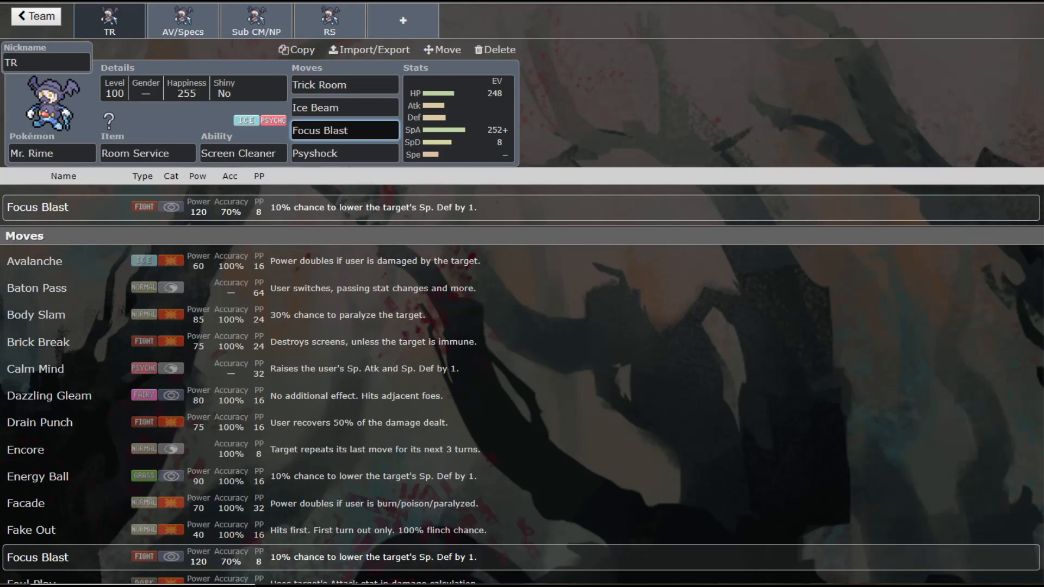
click(344, 130)
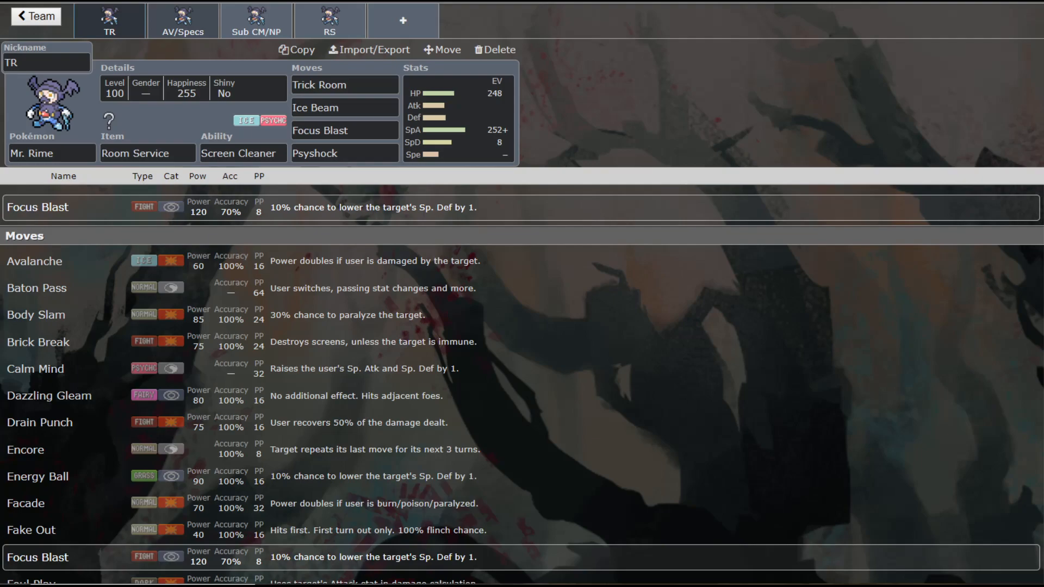
Step: Pass the AV/Specs set and show Sub CM/NP's 248 HP / 252 Def / 8 SpA Bold spread
click(182, 21)
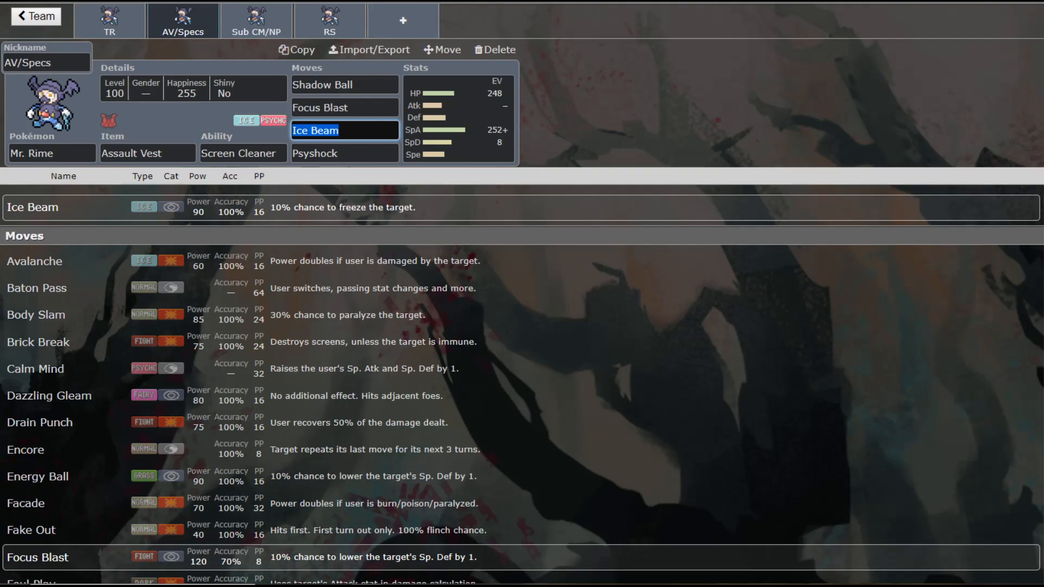
click(255, 20)
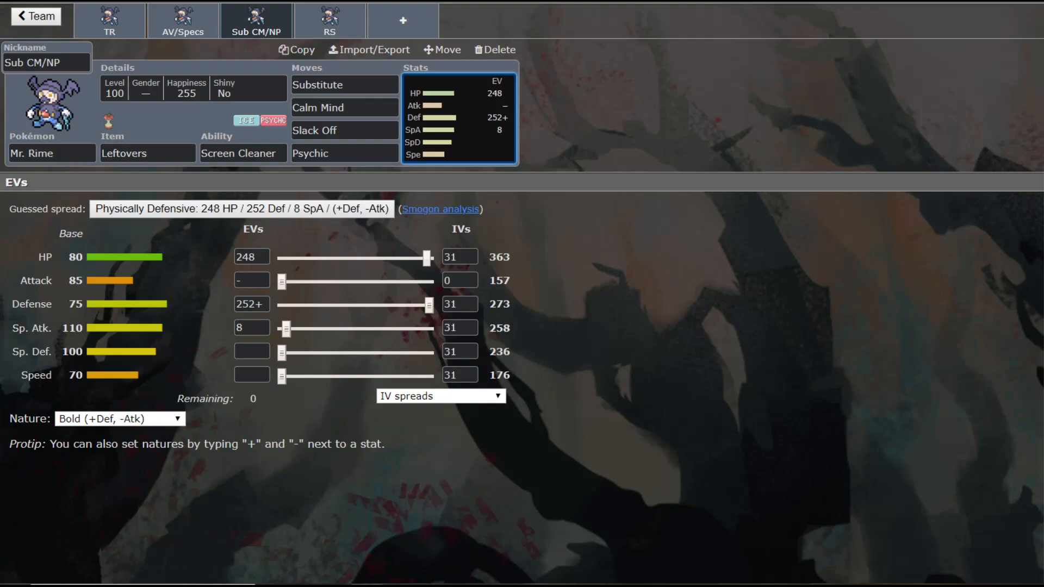
Step: Show the move choices for the Sub CM/NP set's Psychic slot, moves unchanged
click(344, 153)
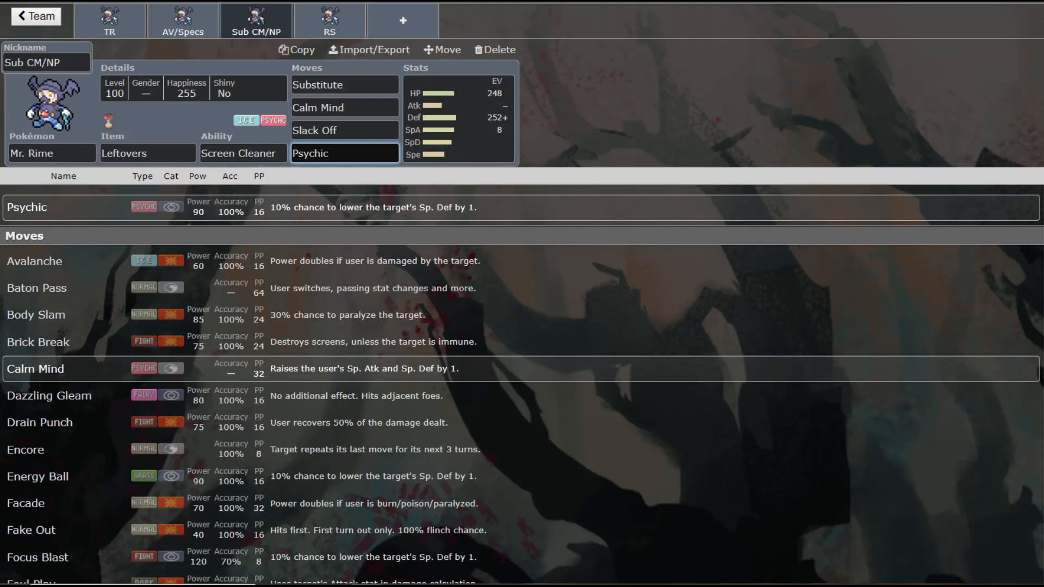
click(344, 153)
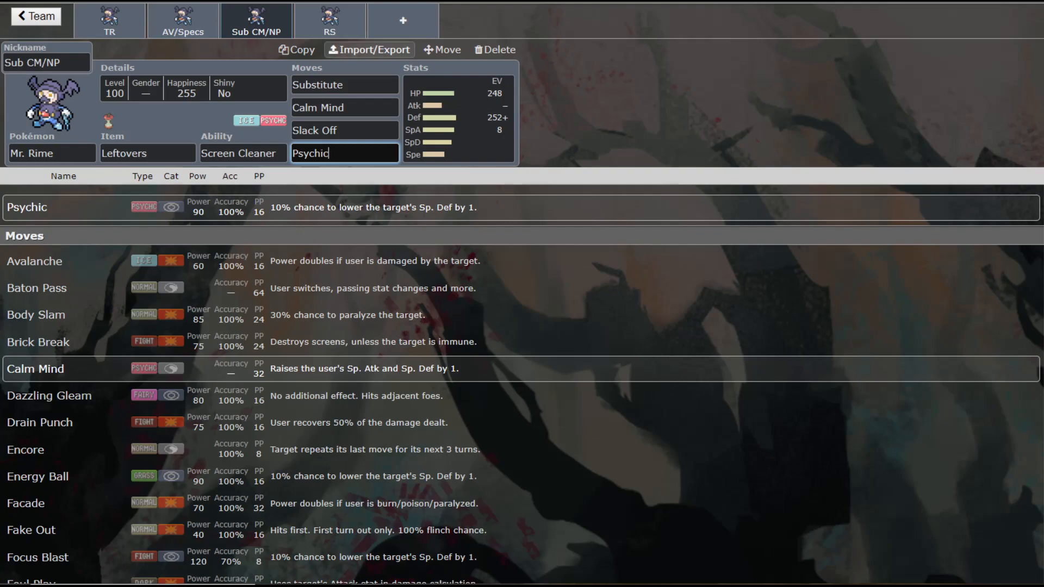
Step: Put 248 EVs into Speed on the RS set alongside 252 SpA and 8 SpD
click(329, 20)
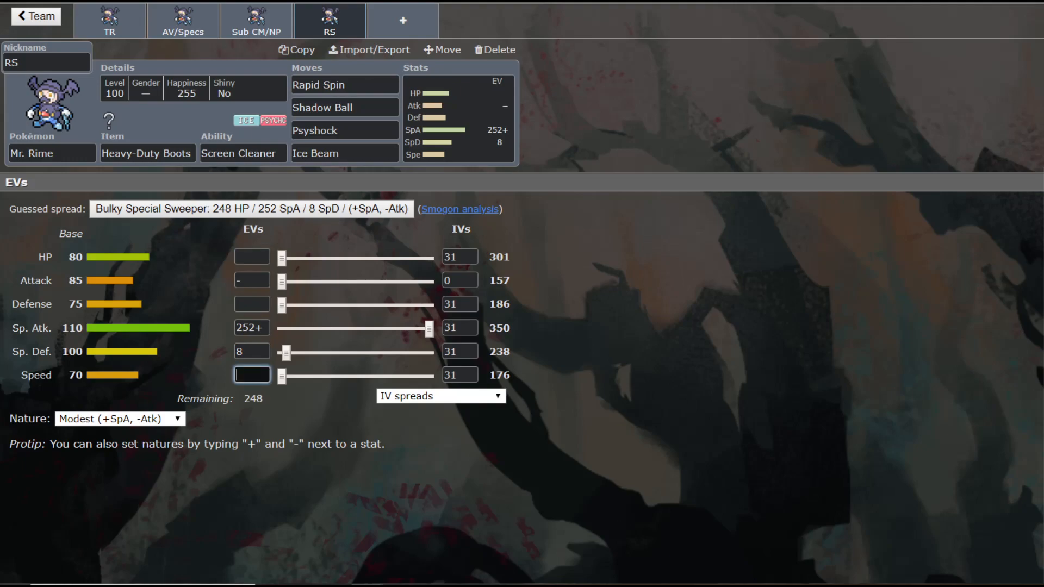
text(248)
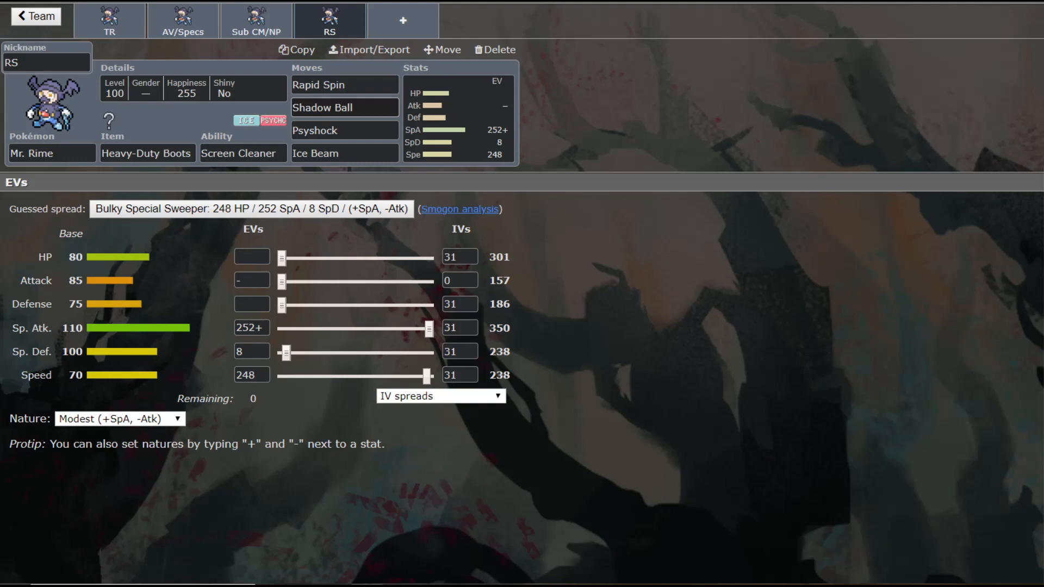
Step: Browse the move choices for the RS set's Ice Beam slot, leaving it unchanged
click(344, 154)
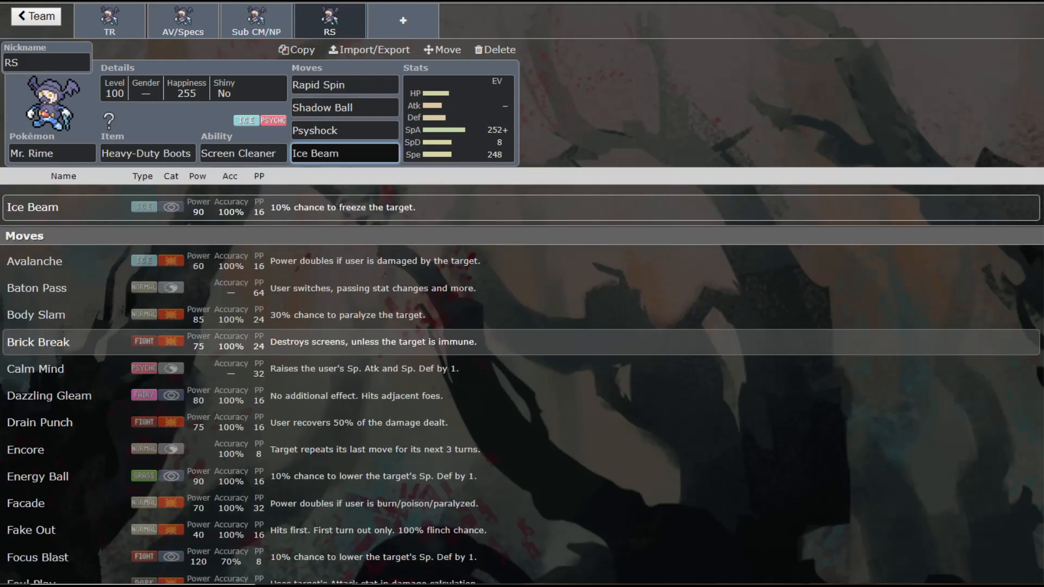
scroll(down, 3)
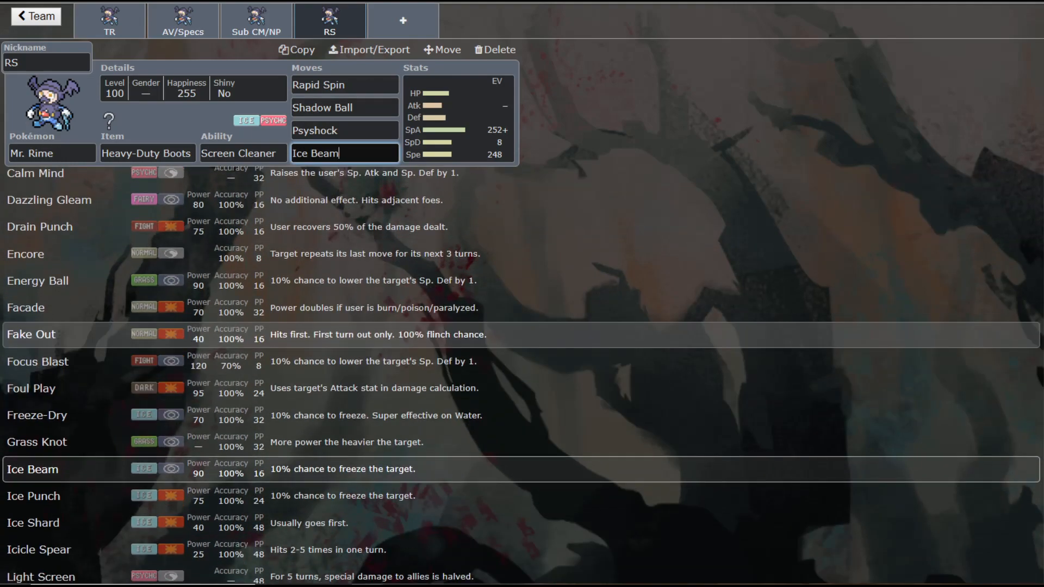
scroll(down, 3)
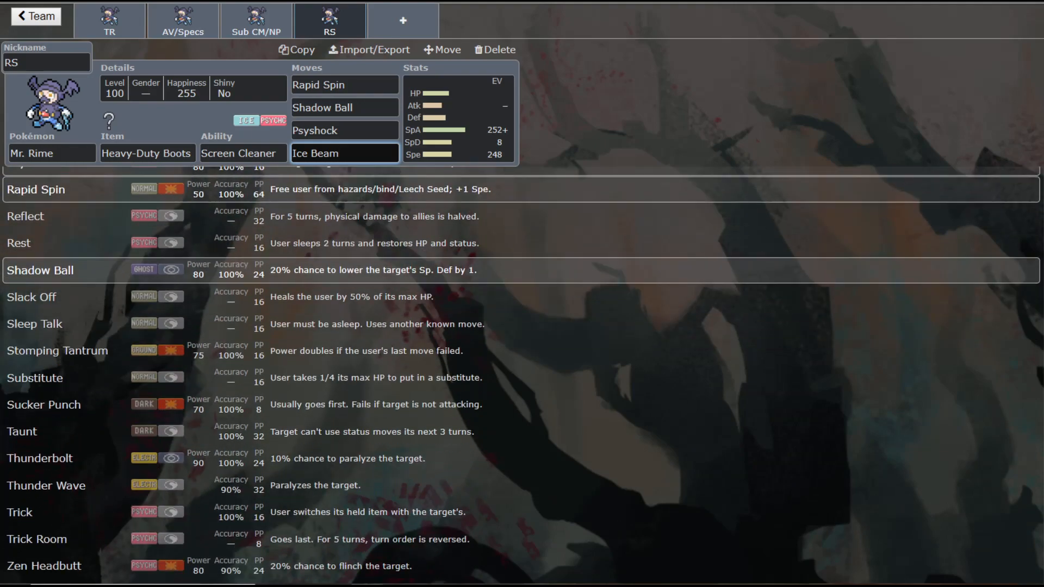
scroll(down, 3)
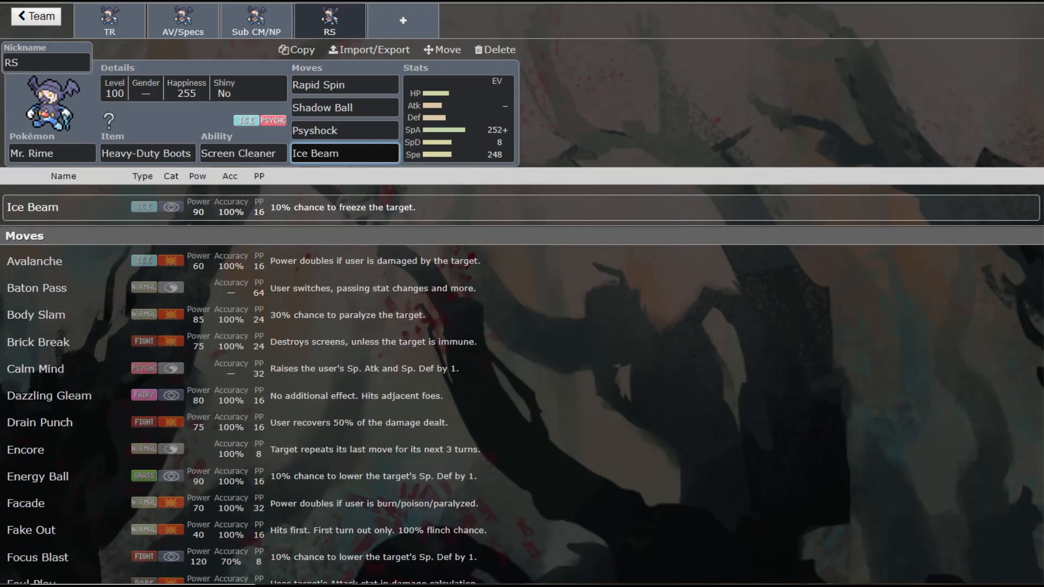
click(344, 153)
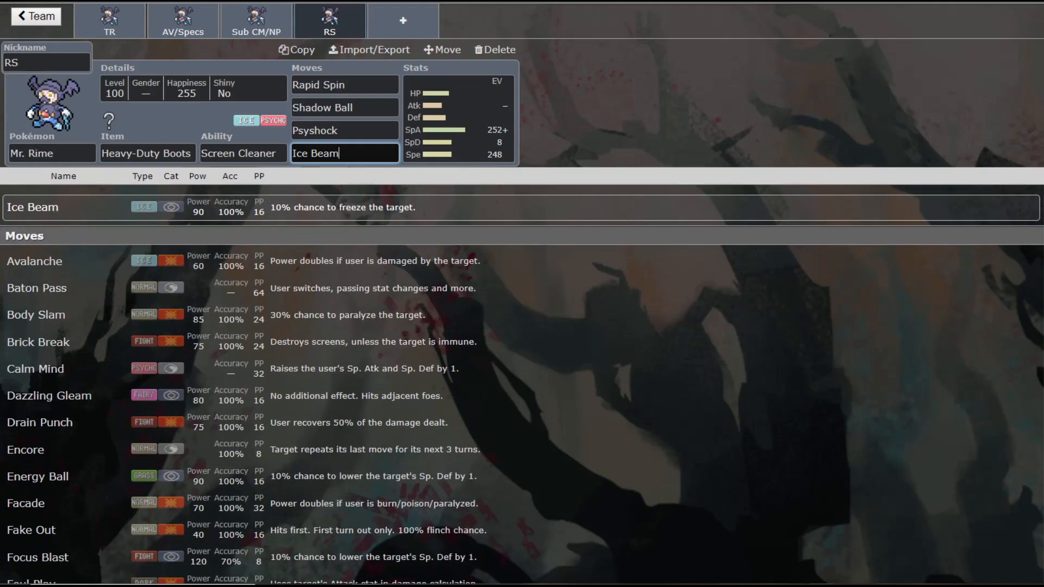